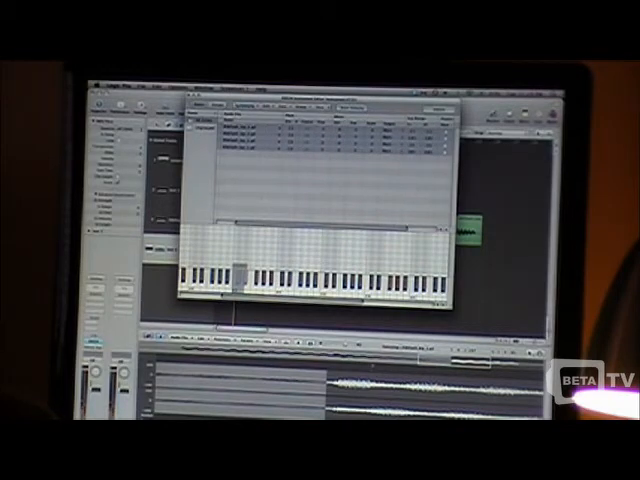
Create the new track from the New Tracks dialog, returning to the arrangement.
left_click(316, 122)
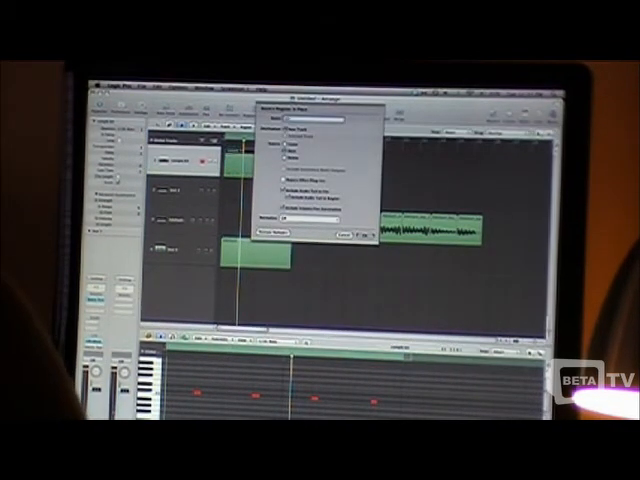
left_click(336, 236)
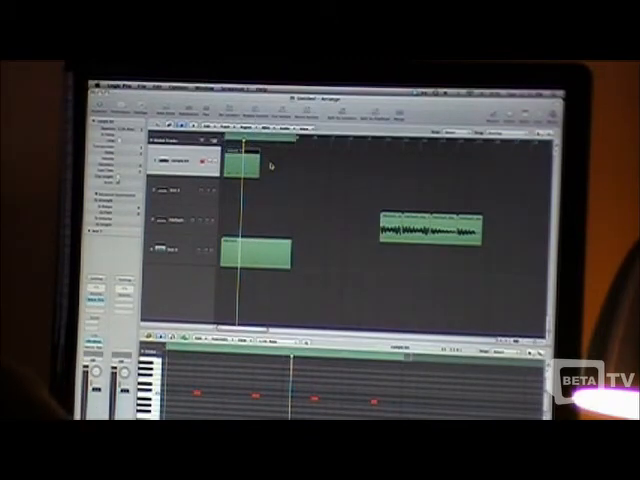